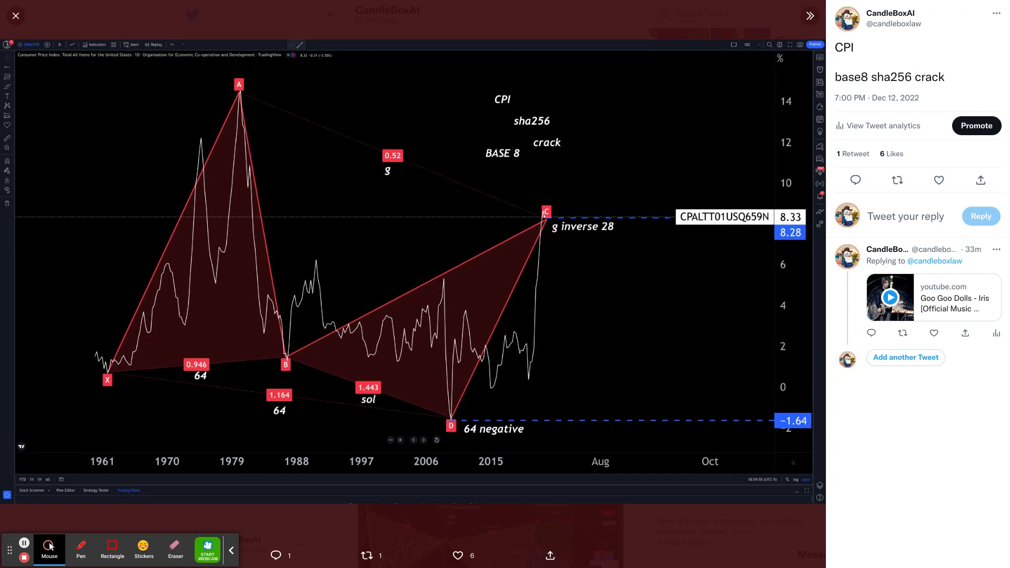
{"action": "mouse_move", "coordinate": [195, 384]}
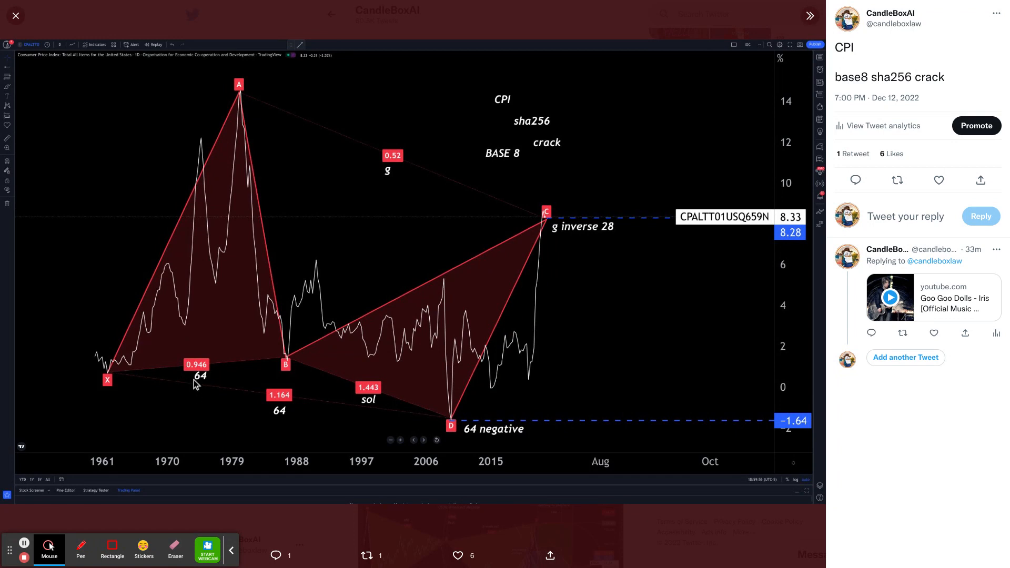
{"action": "mouse_move", "coordinate": [508, 163]}
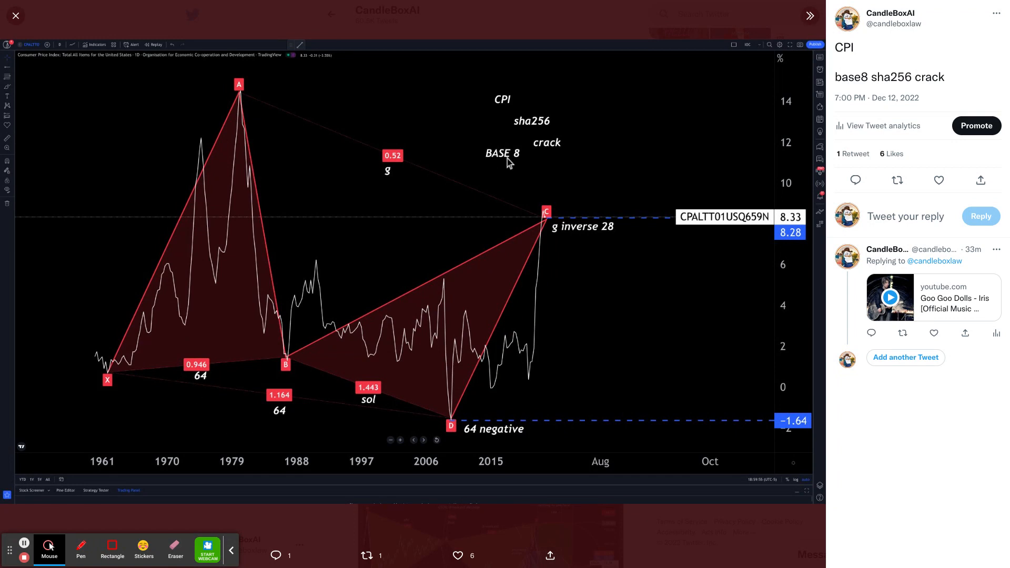
{"action": "mouse_move", "coordinate": [390, 403]}
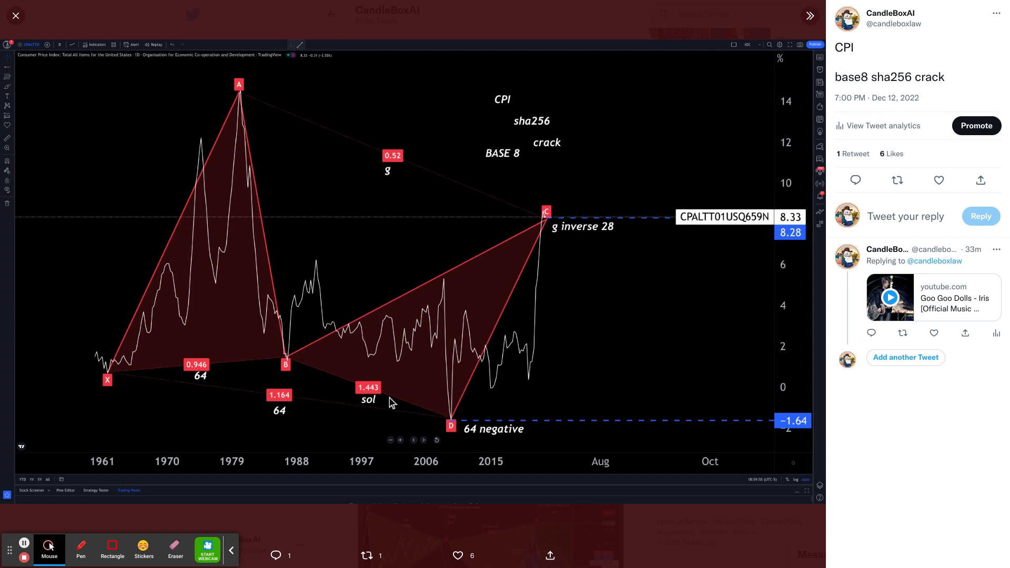
{"action": "mouse_move", "coordinate": [199, 403]}
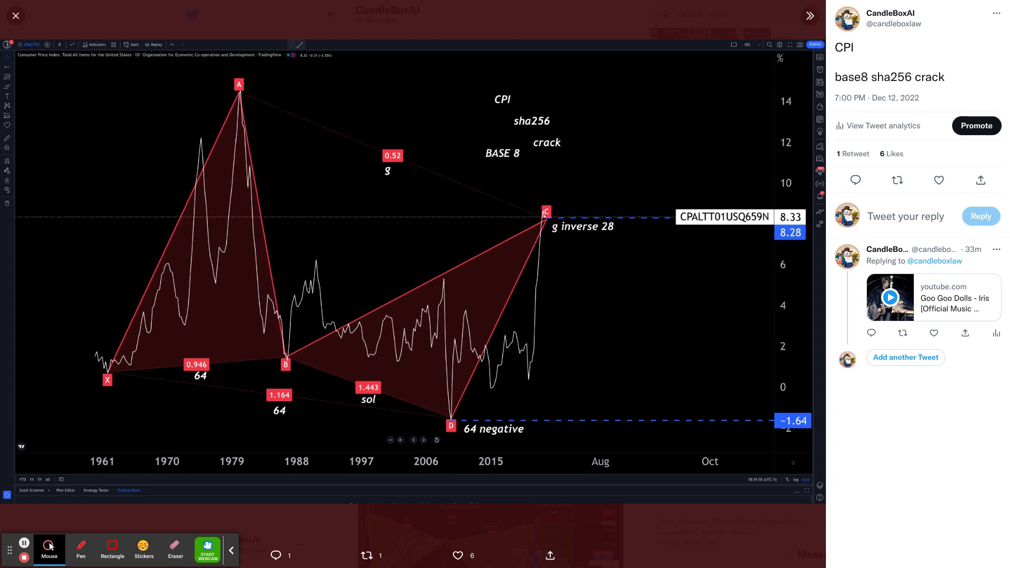
{"action": "mouse_move", "coordinate": [275, 356]}
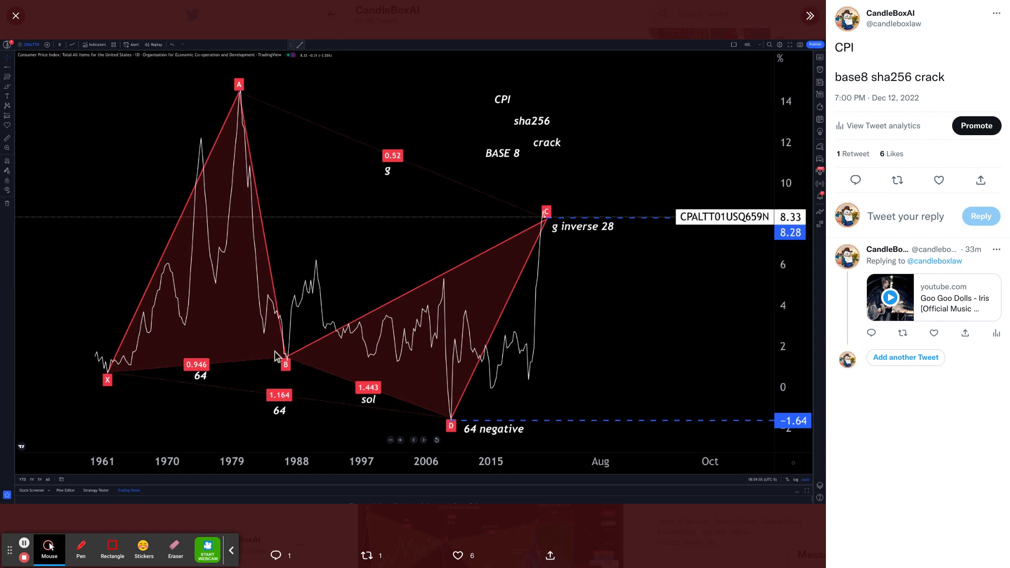
{"action": "mouse_move", "coordinate": [437, 442]}
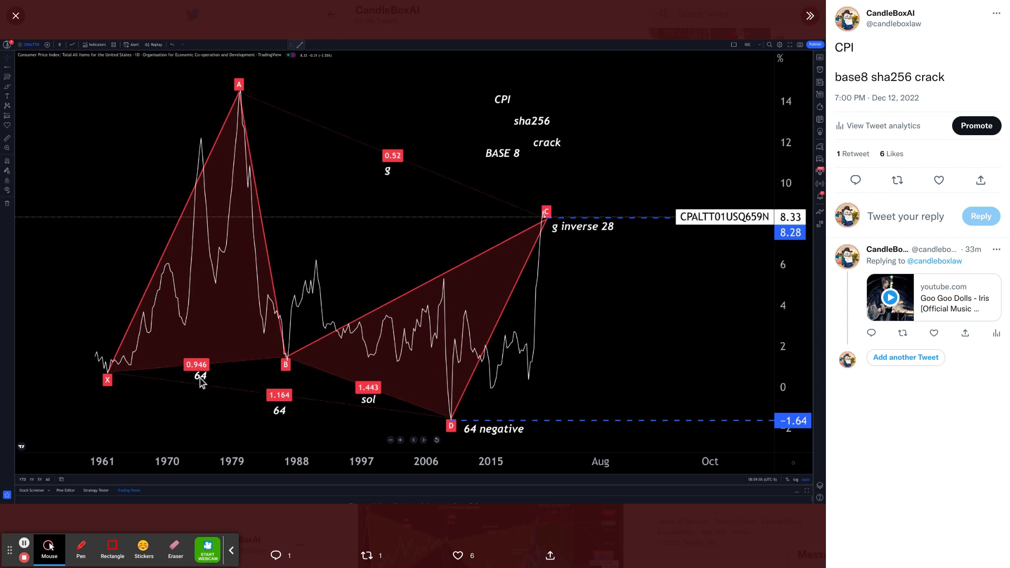
{"action": "mouse_move", "coordinate": [221, 381]}
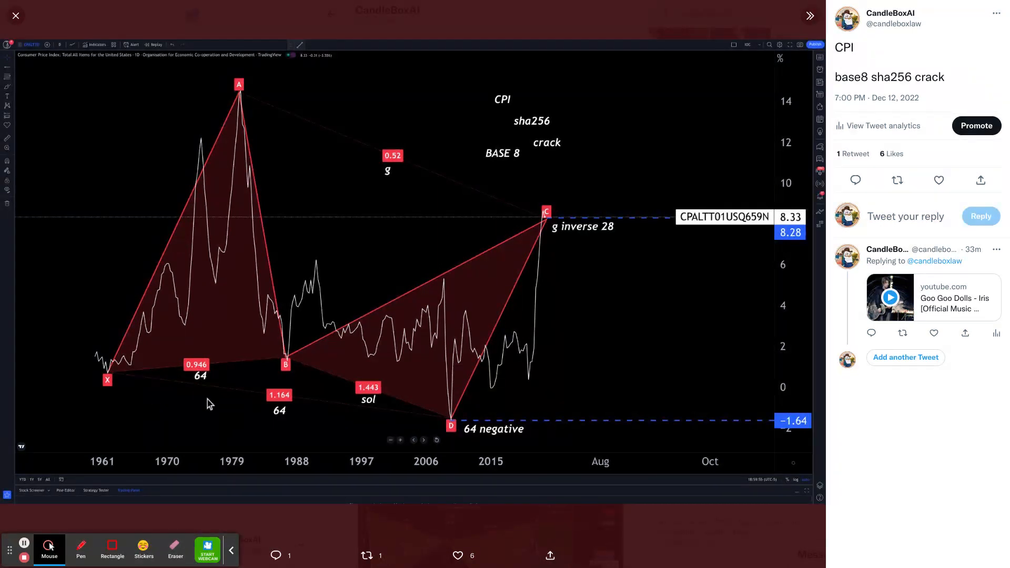
{"action": "mouse_move", "coordinate": [204, 375]}
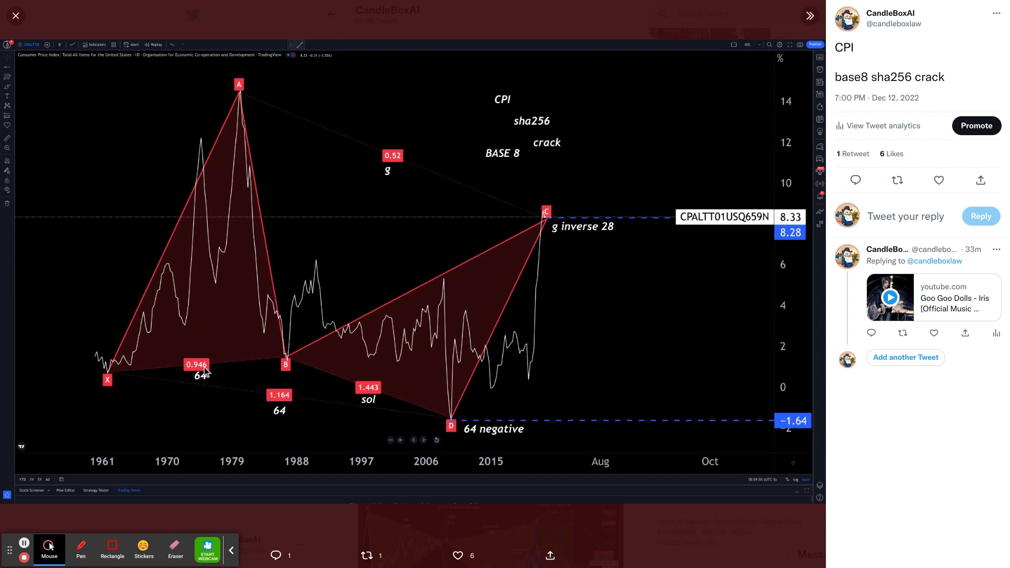
{"action": "mouse_move", "coordinate": [207, 370]}
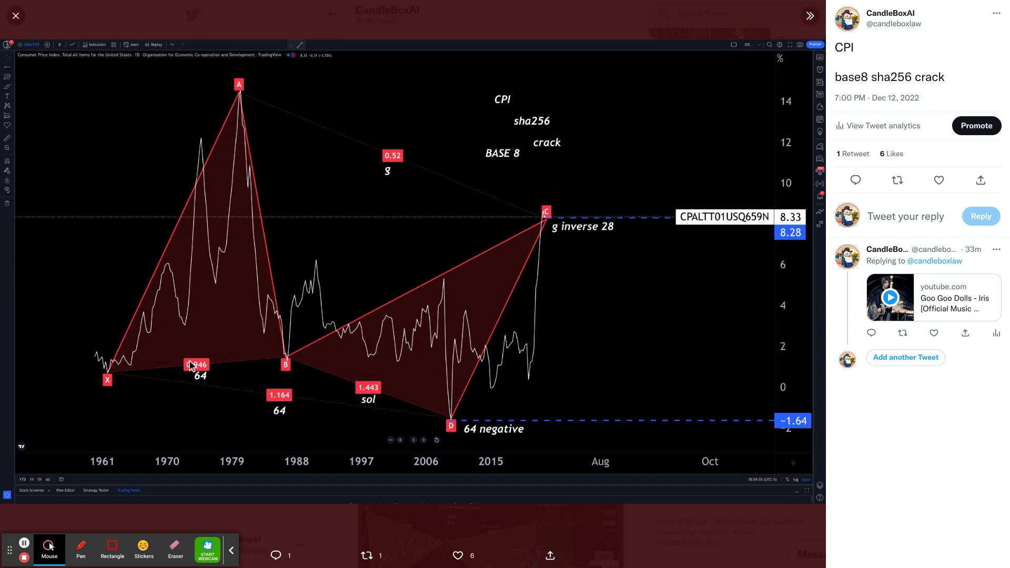
{"action": "mouse_move", "coordinate": [206, 380]}
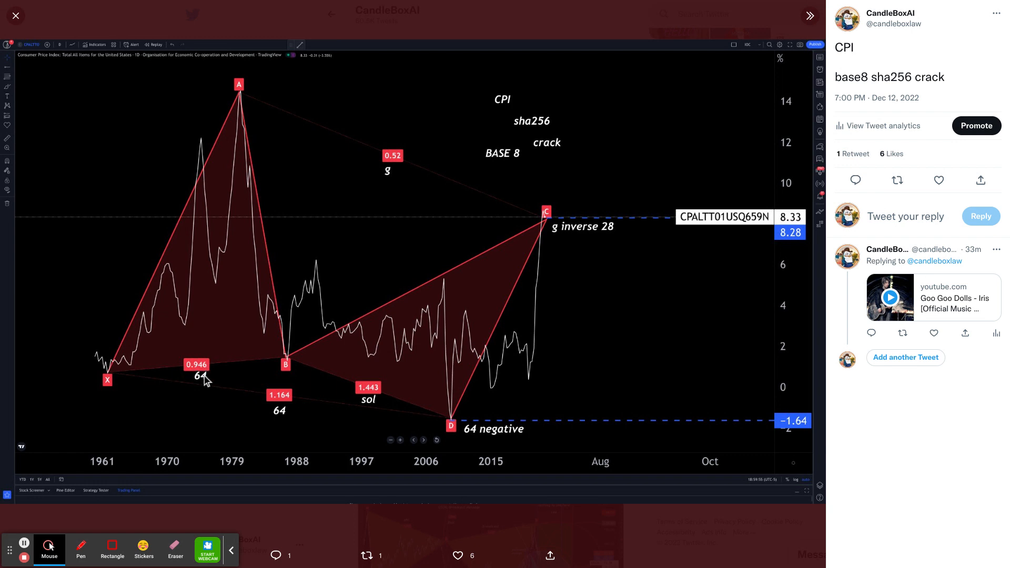
{"action": "mouse_move", "coordinate": [204, 379]}
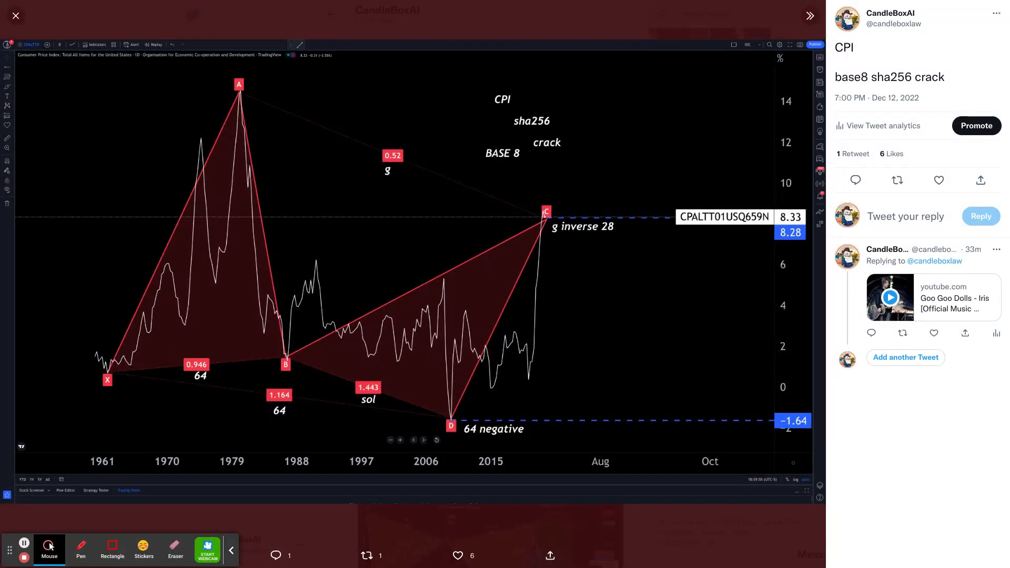
{"action": "mouse_move", "coordinate": [201, 372]}
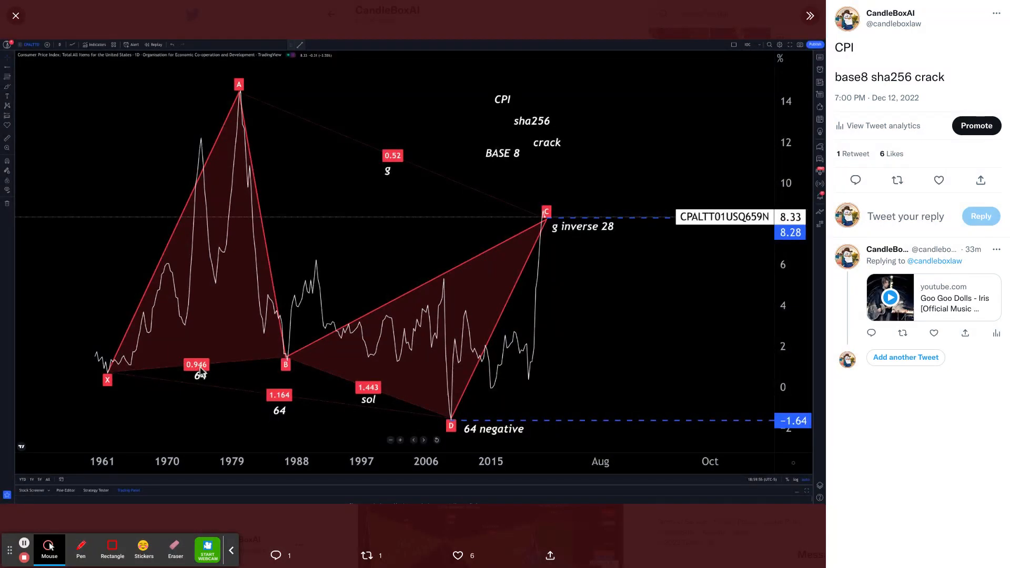
{"action": "mouse_move", "coordinate": [285, 403]}
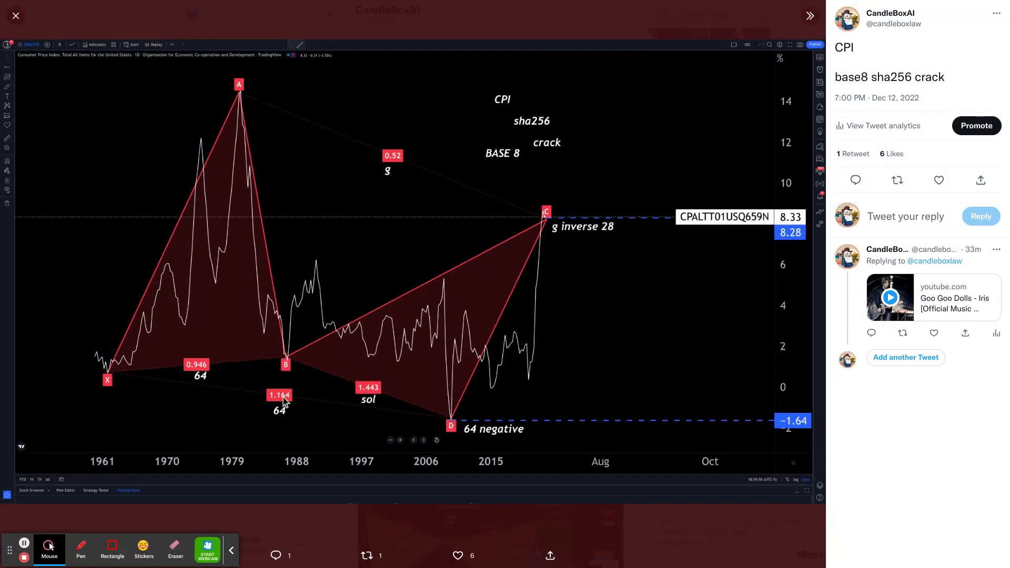
{"action": "mouse_move", "coordinate": [282, 409]}
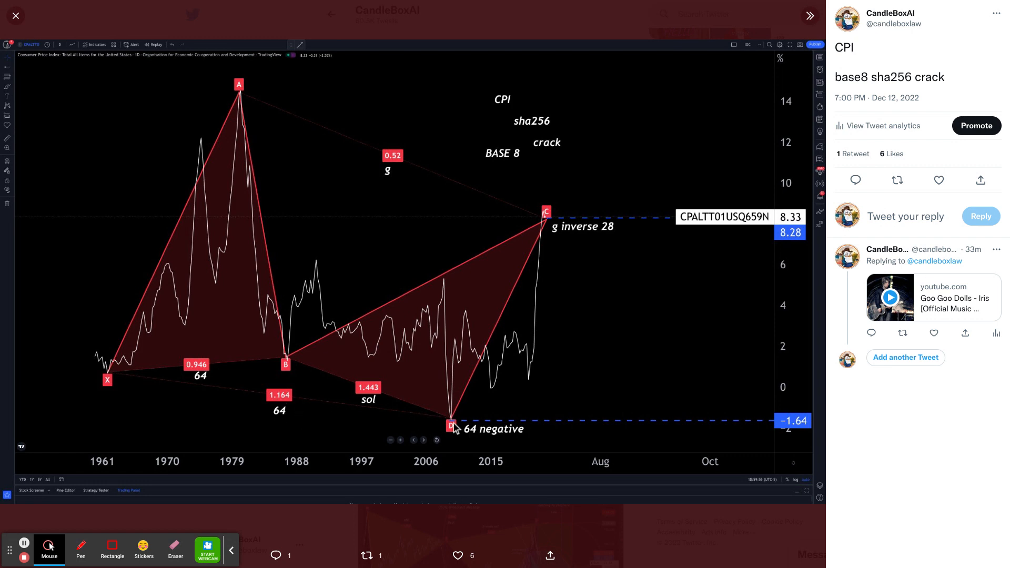
{"action": "mouse_move", "coordinate": [795, 431]}
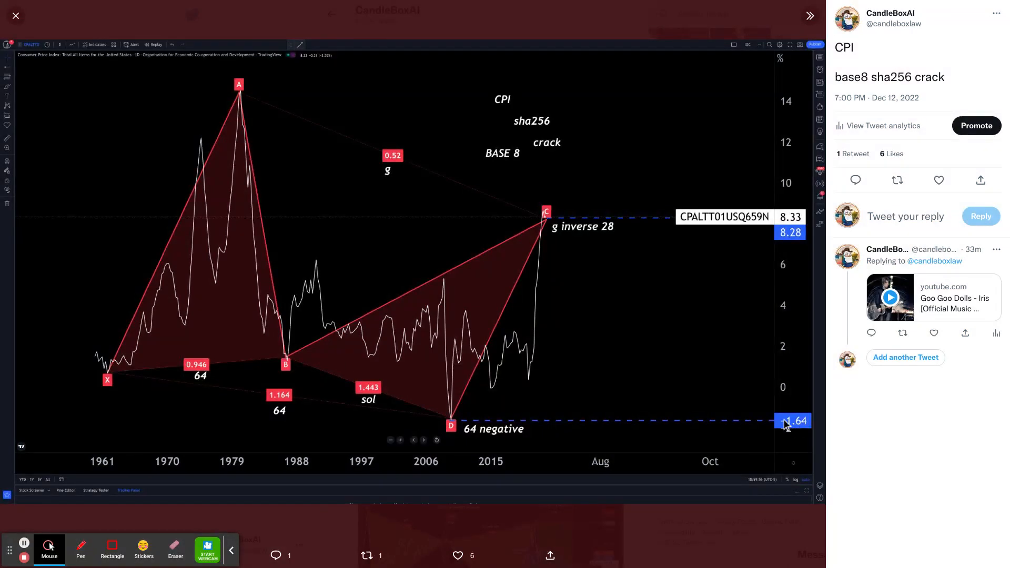
{"action": "mouse_move", "coordinate": [362, 405]}
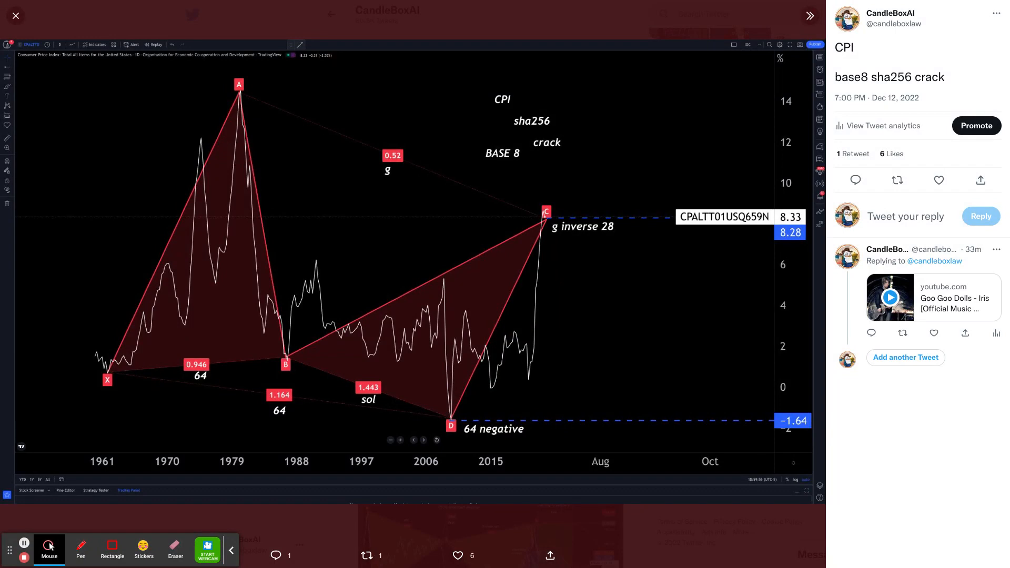
{"action": "mouse_move", "coordinate": [390, 169]}
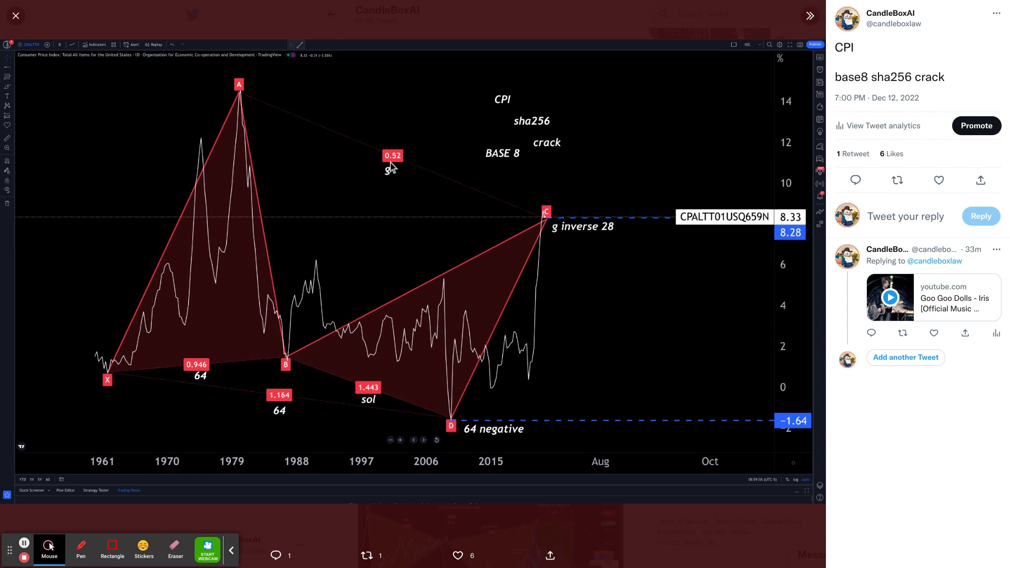
{"action": "mouse_move", "coordinate": [378, 359]}
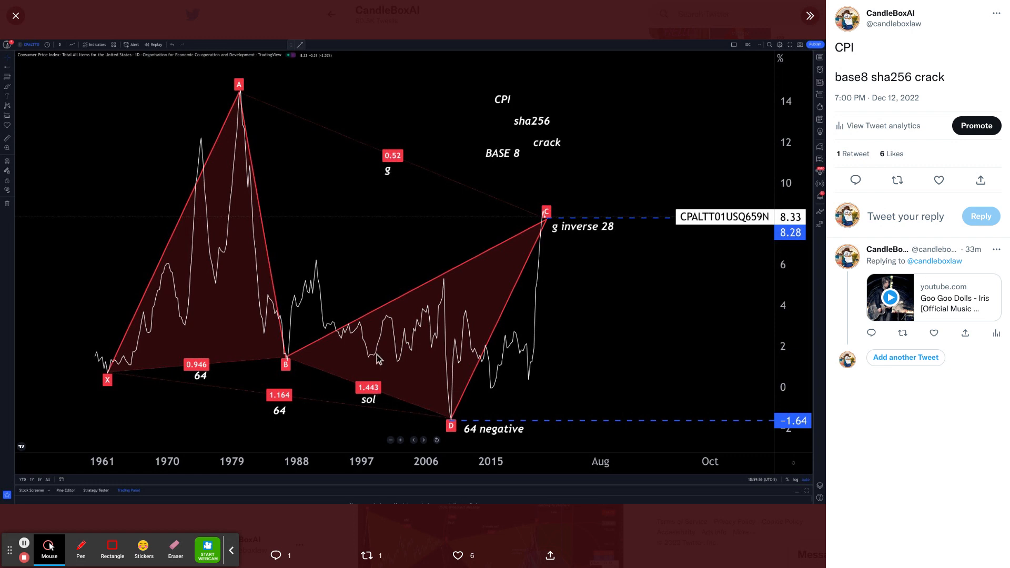
{"action": "mouse_move", "coordinate": [370, 404]}
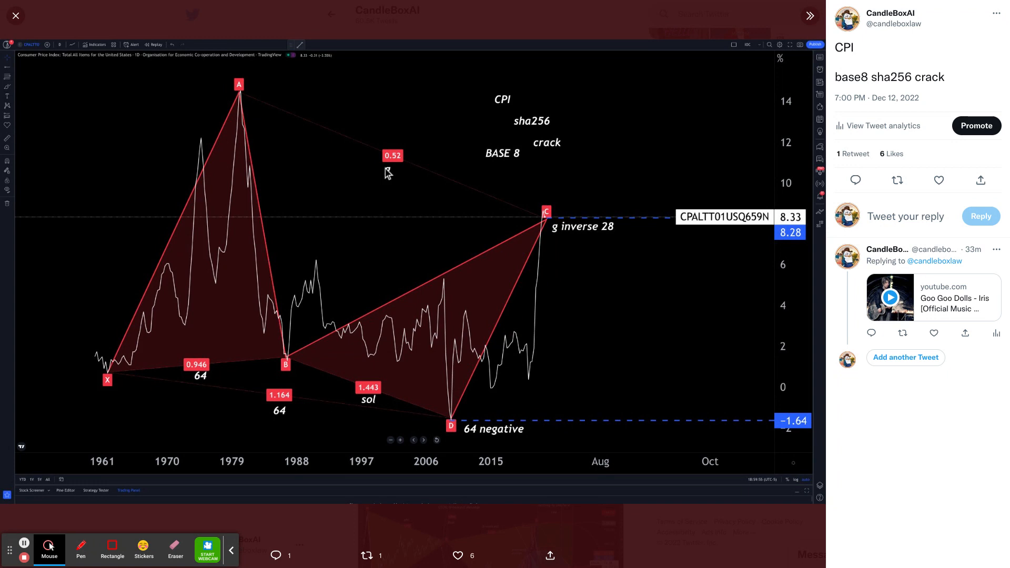
{"action": "mouse_move", "coordinate": [392, 172]}
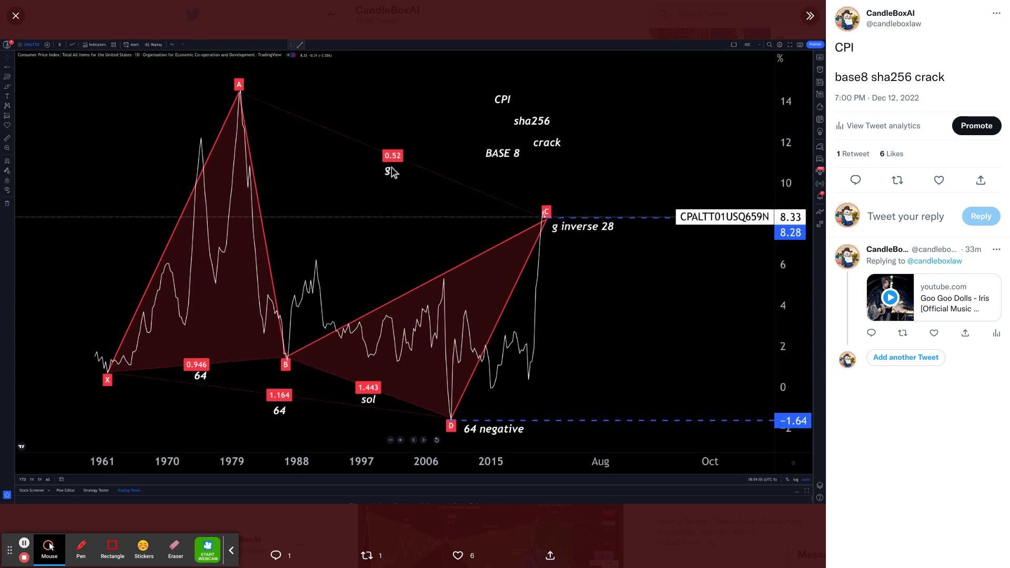
{"action": "mouse_move", "coordinate": [393, 183]}
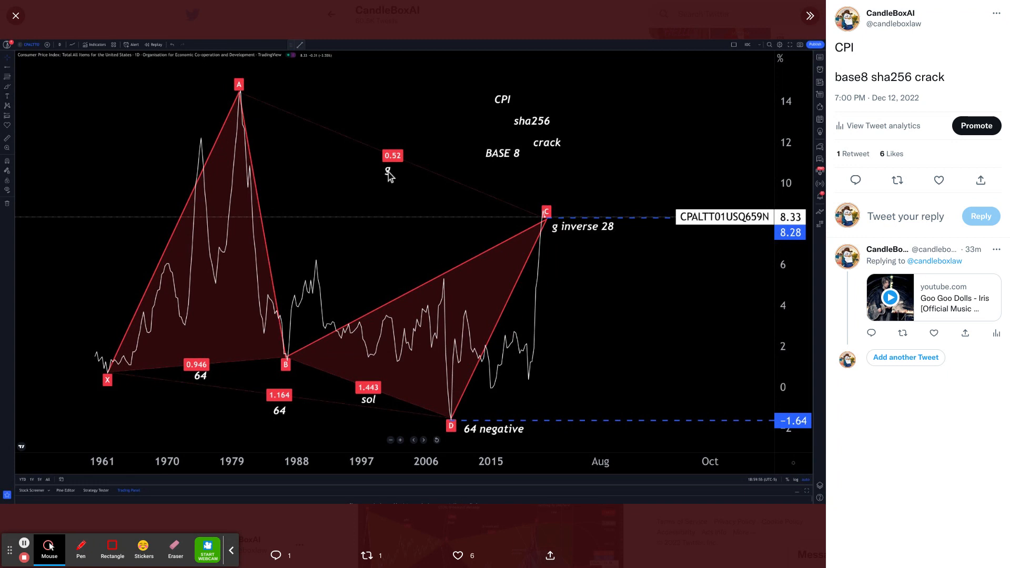
{"action": "mouse_move", "coordinate": [650, 321]}
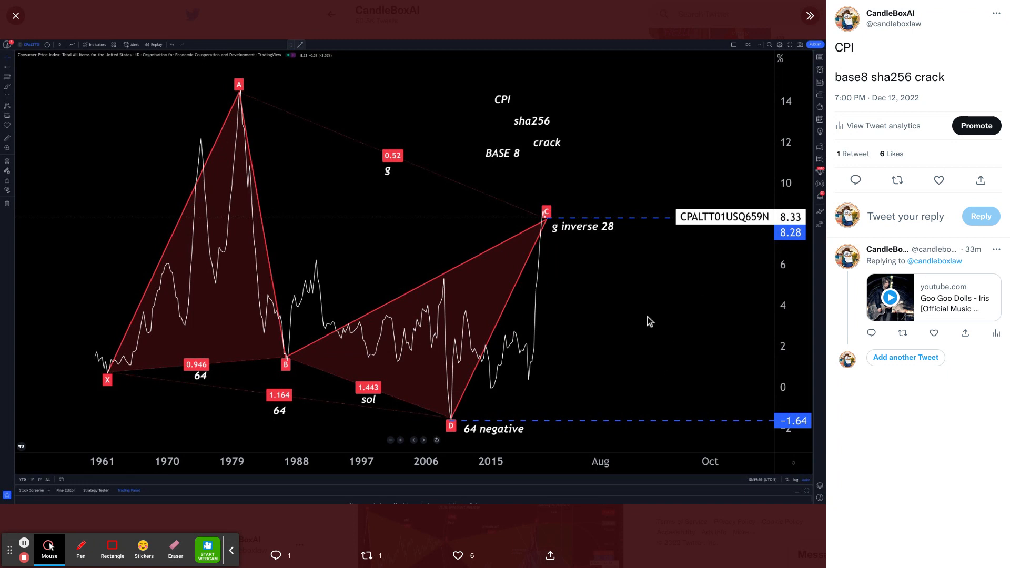
{"action": "mouse_move", "coordinate": [682, 301]}
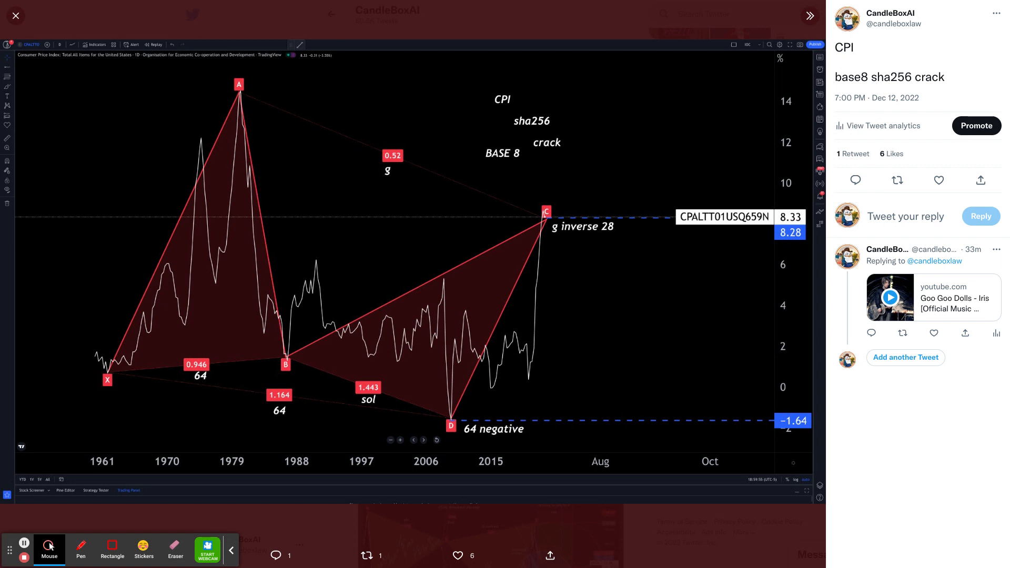
{"action": "mouse_move", "coordinate": [401, 175]}
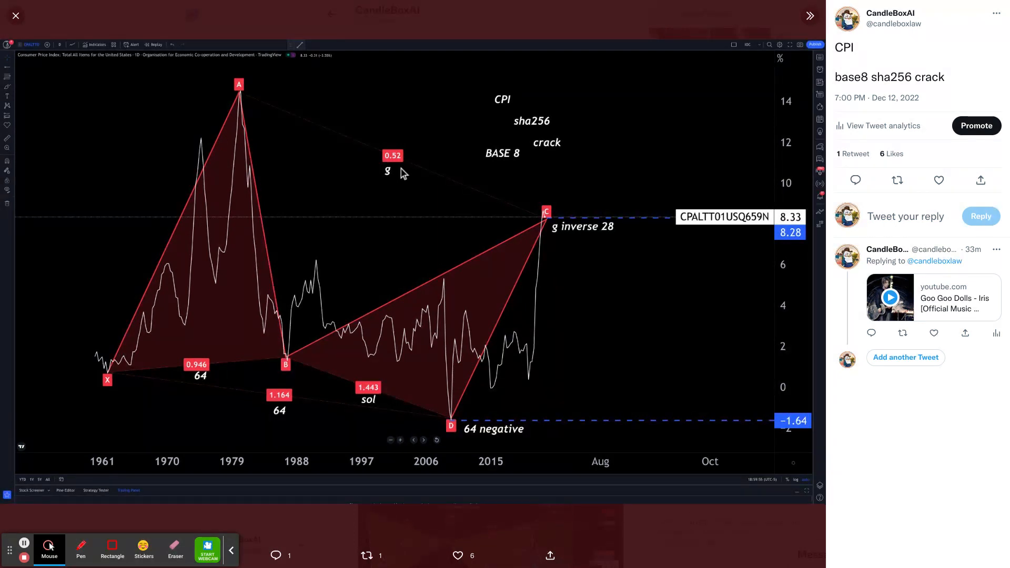
{"action": "mouse_move", "coordinate": [596, 264]}
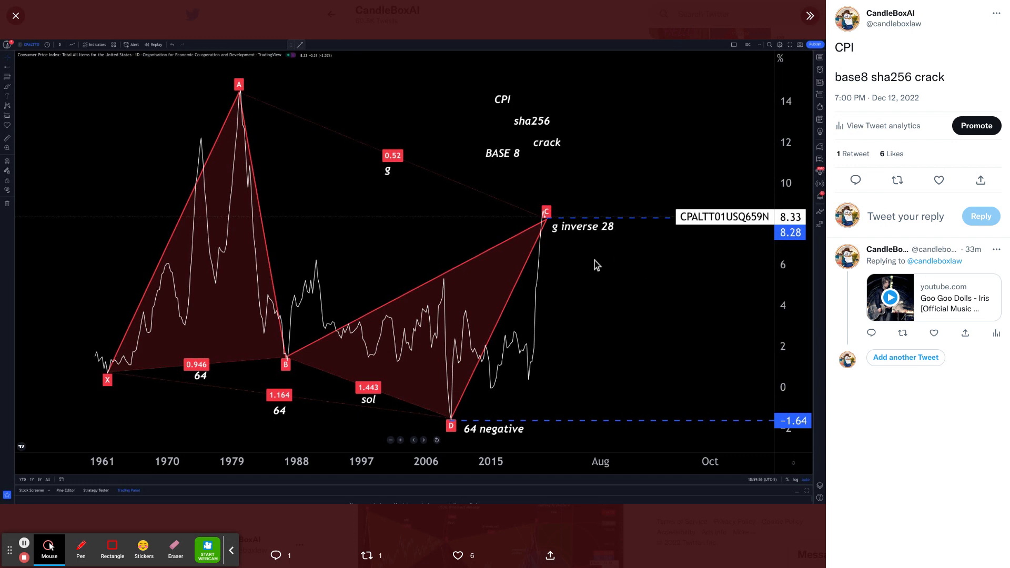
{"action": "mouse_move", "coordinate": [612, 235]}
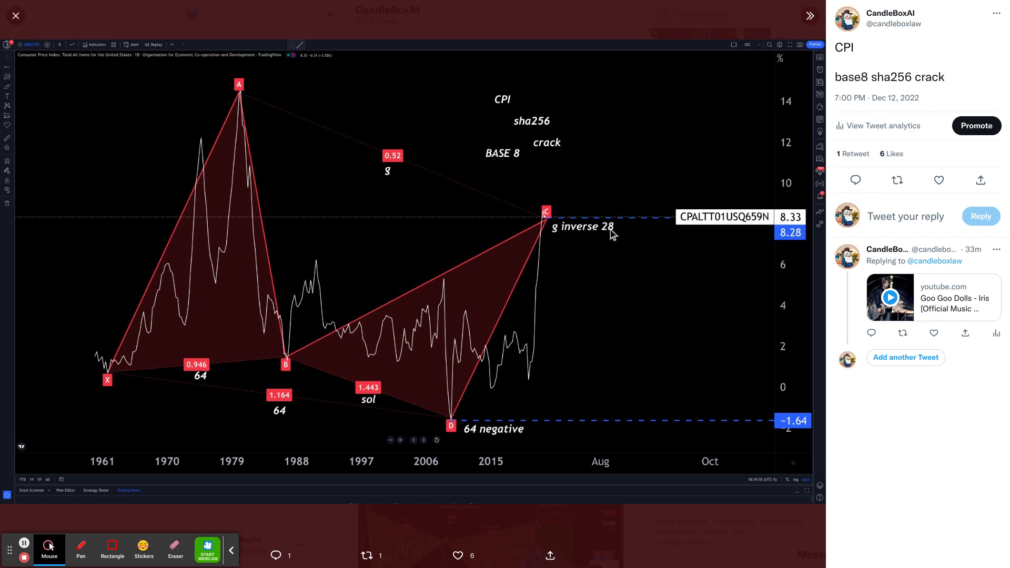
{"action": "mouse_move", "coordinate": [780, 250]}
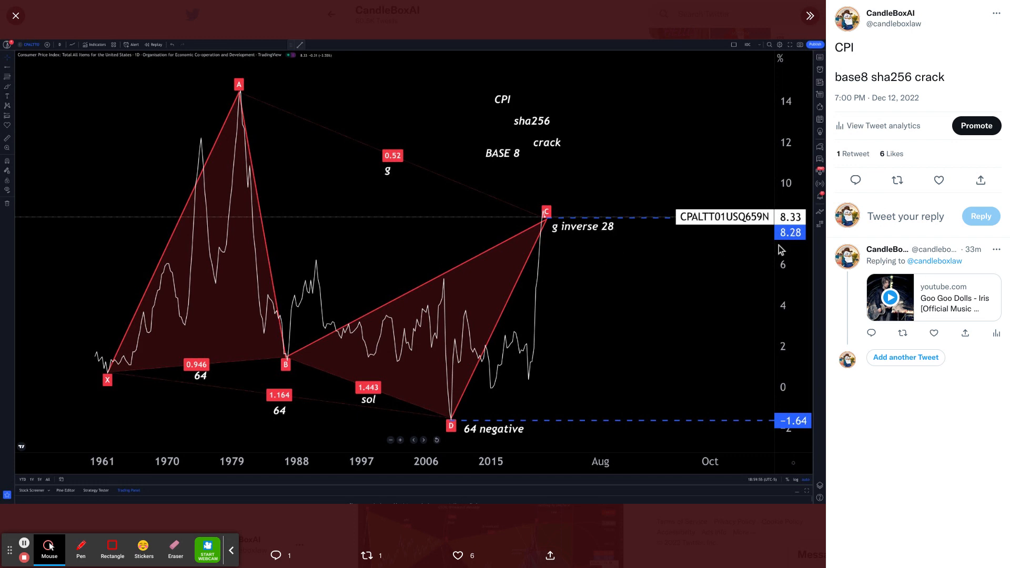
{"action": "mouse_move", "coordinate": [780, 244]}
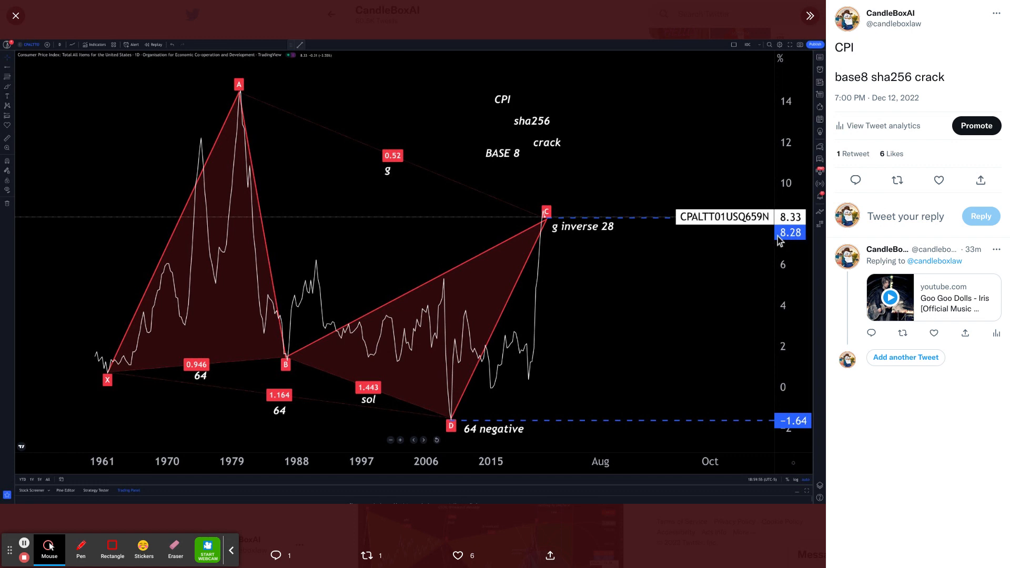
{"action": "mouse_move", "coordinate": [196, 375]}
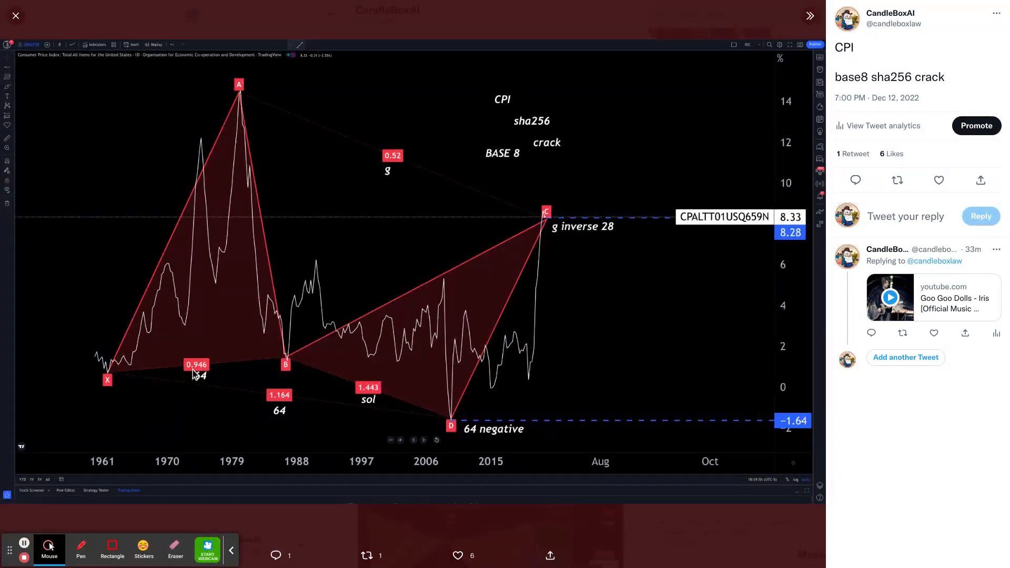
{"action": "mouse_move", "coordinate": [635, 184]}
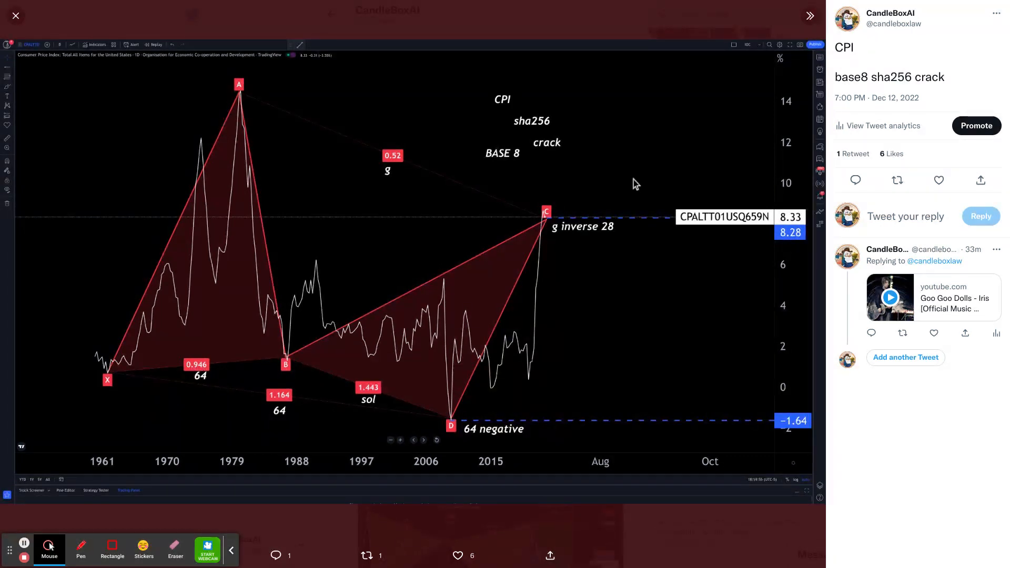
{"action": "mouse_move", "coordinate": [502, 163]}
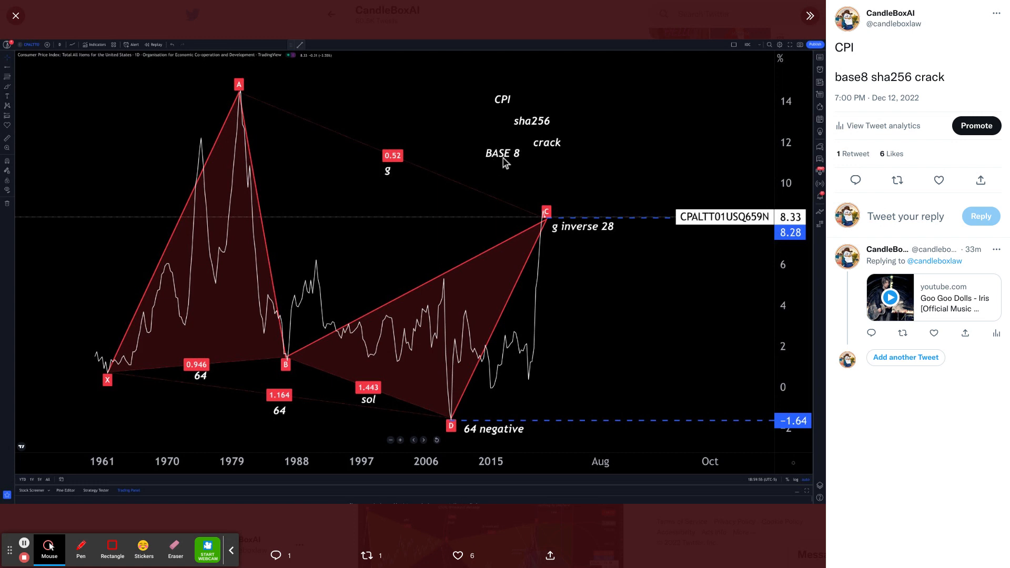
{"action": "mouse_move", "coordinate": [499, 95]}
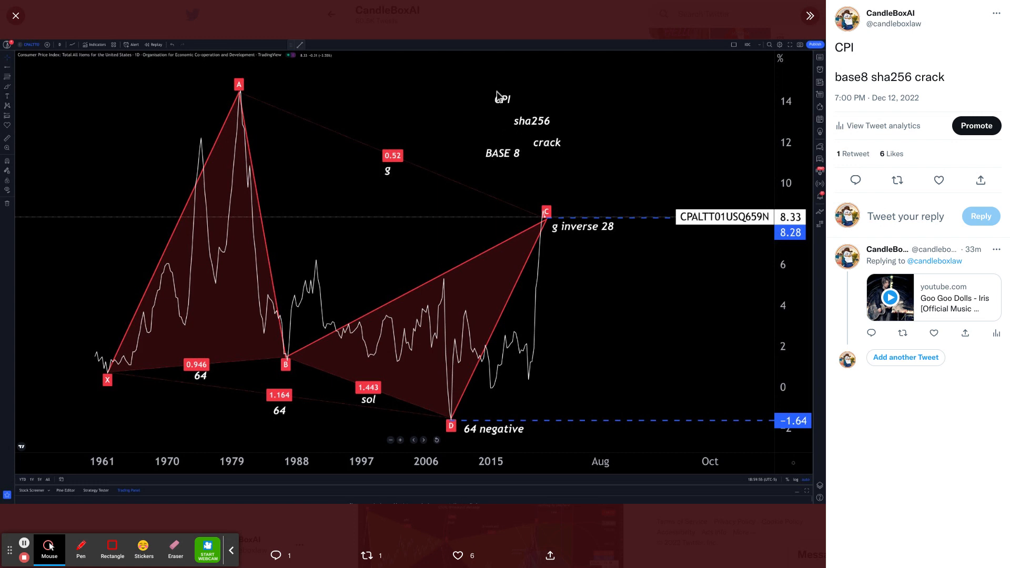
{"action": "mouse_move", "coordinate": [565, 160]}
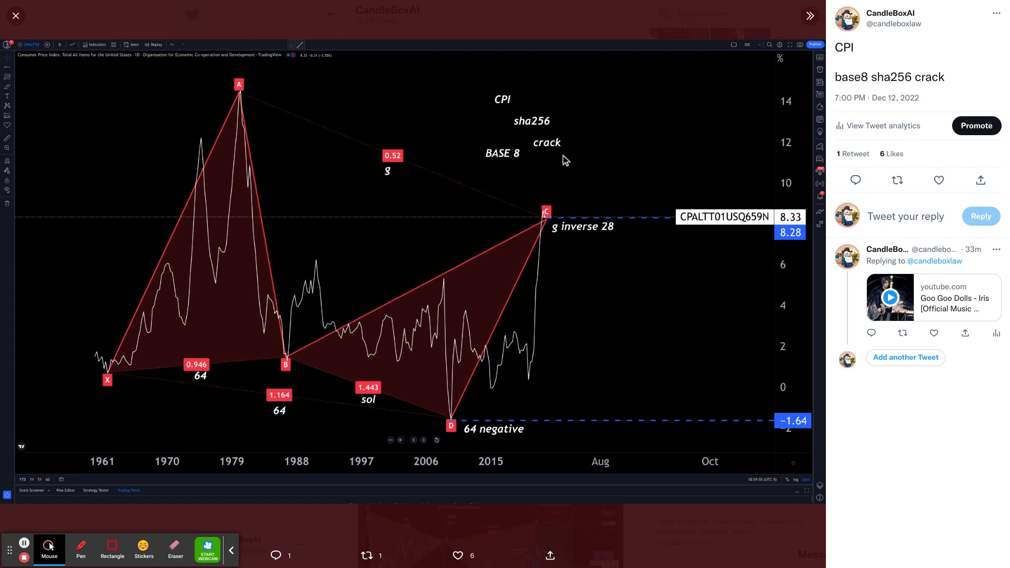
{"action": "mouse_move", "coordinate": [57, 520]}
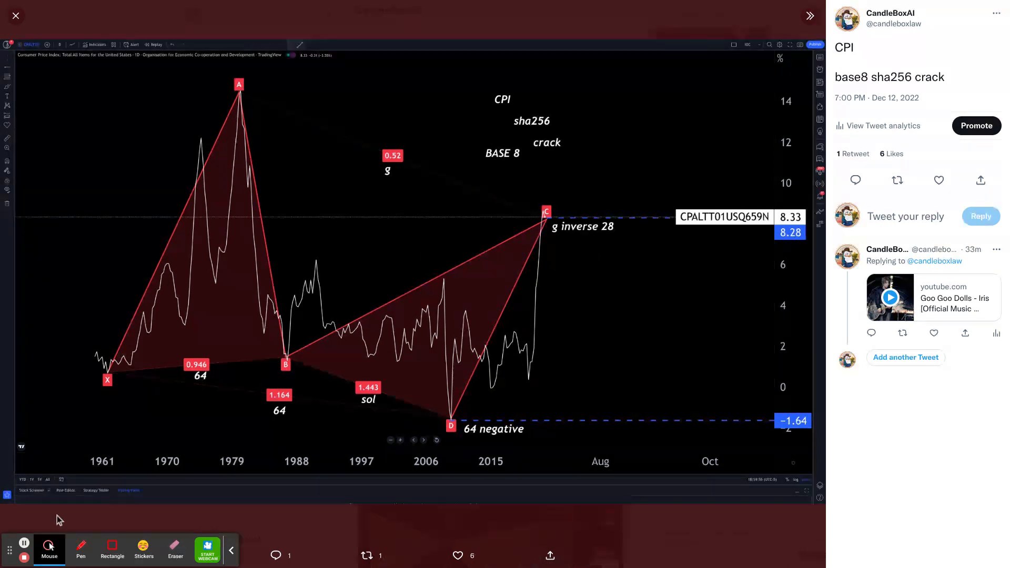
{"action": "mouse_move", "coordinate": [25, 553]}
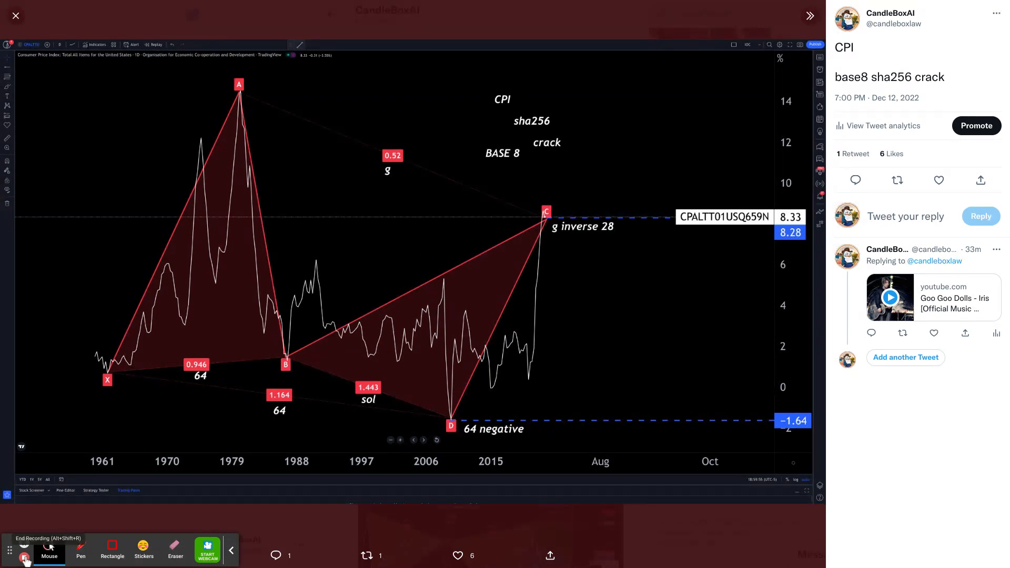